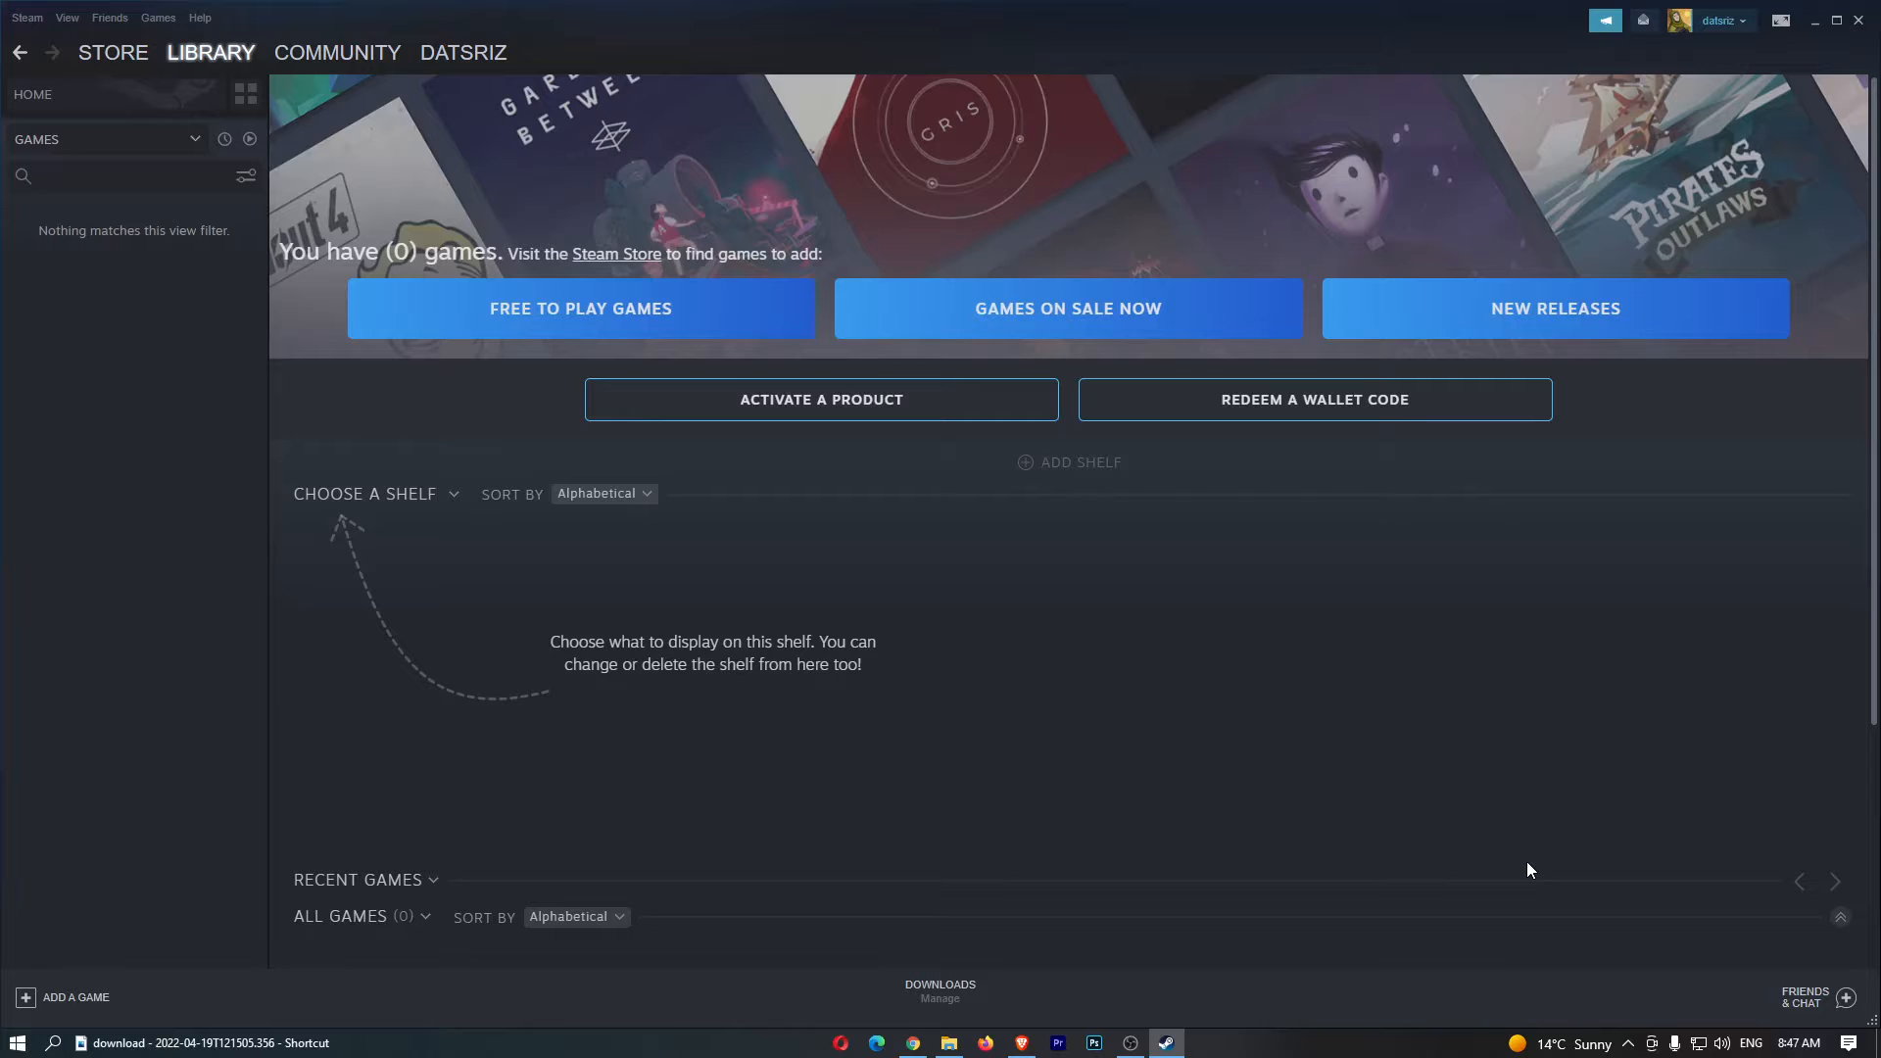
Open Steam's Settings window from the top-left Steam menu
click(25, 18)
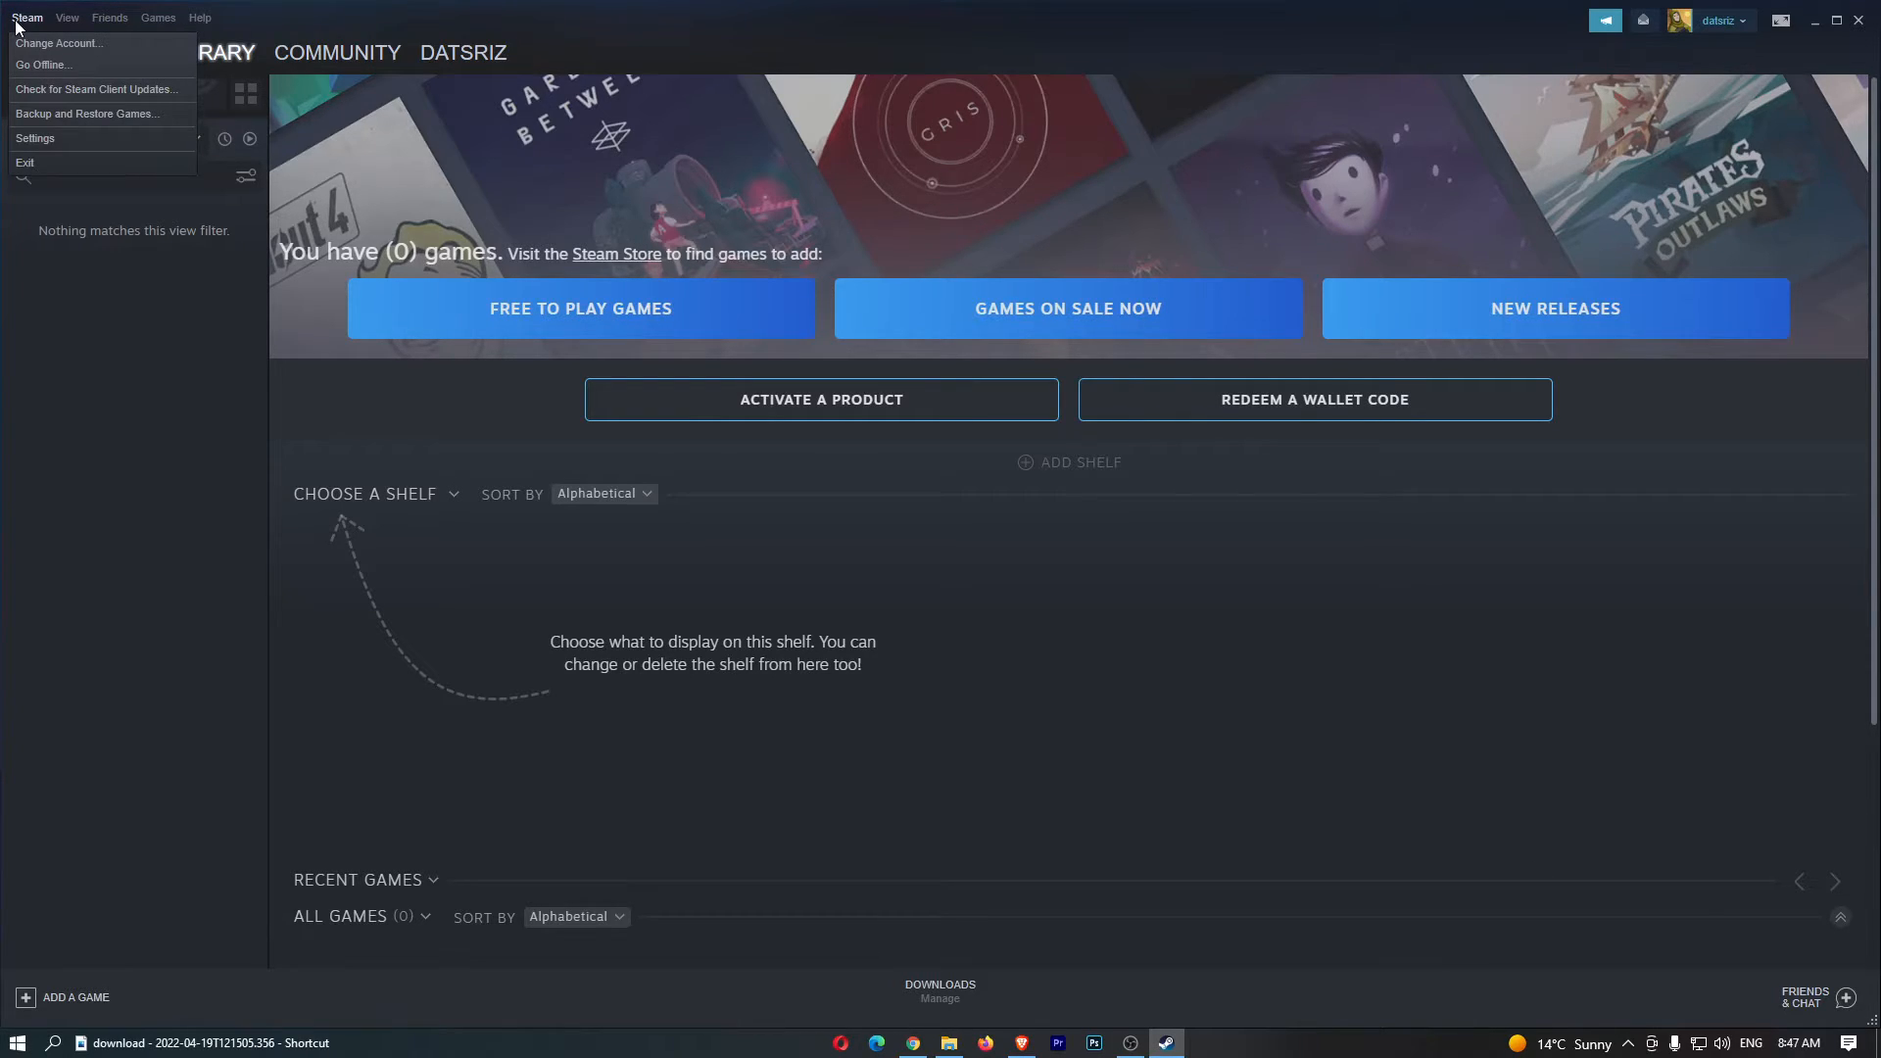
click(35, 137)
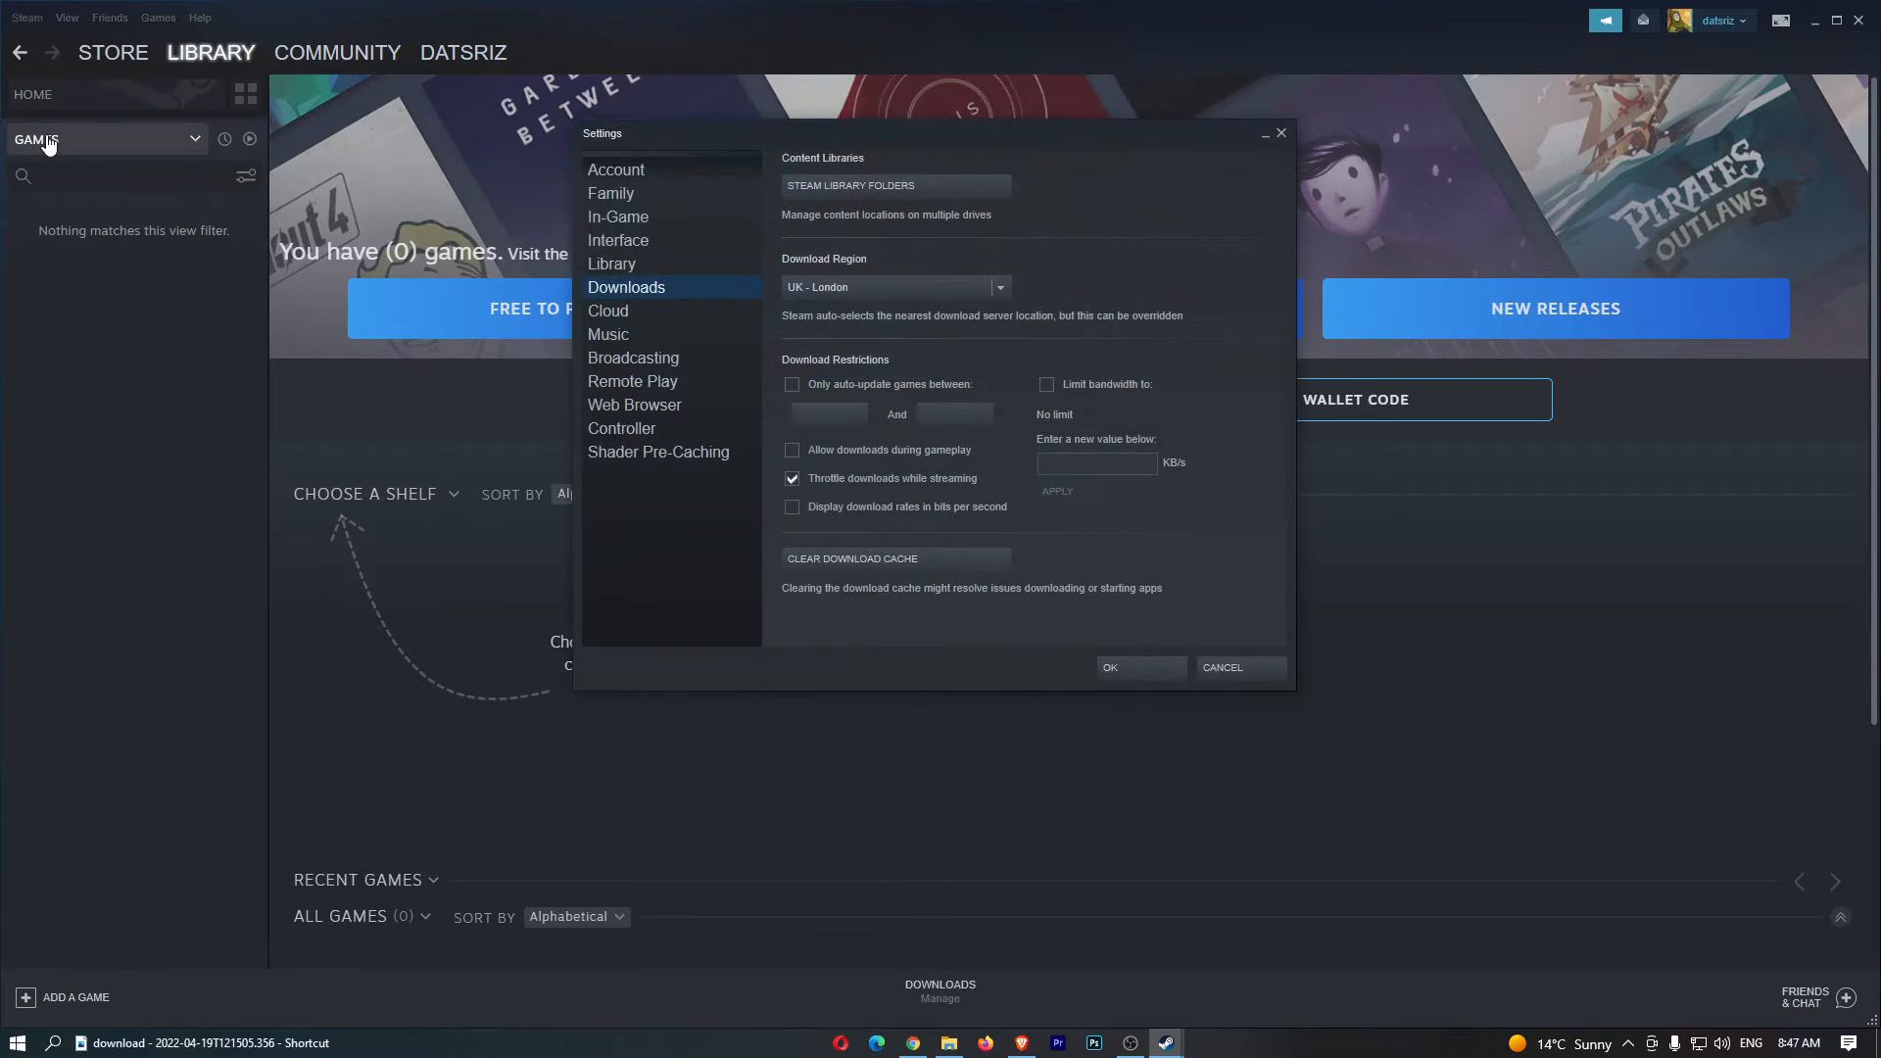
click(615, 169)
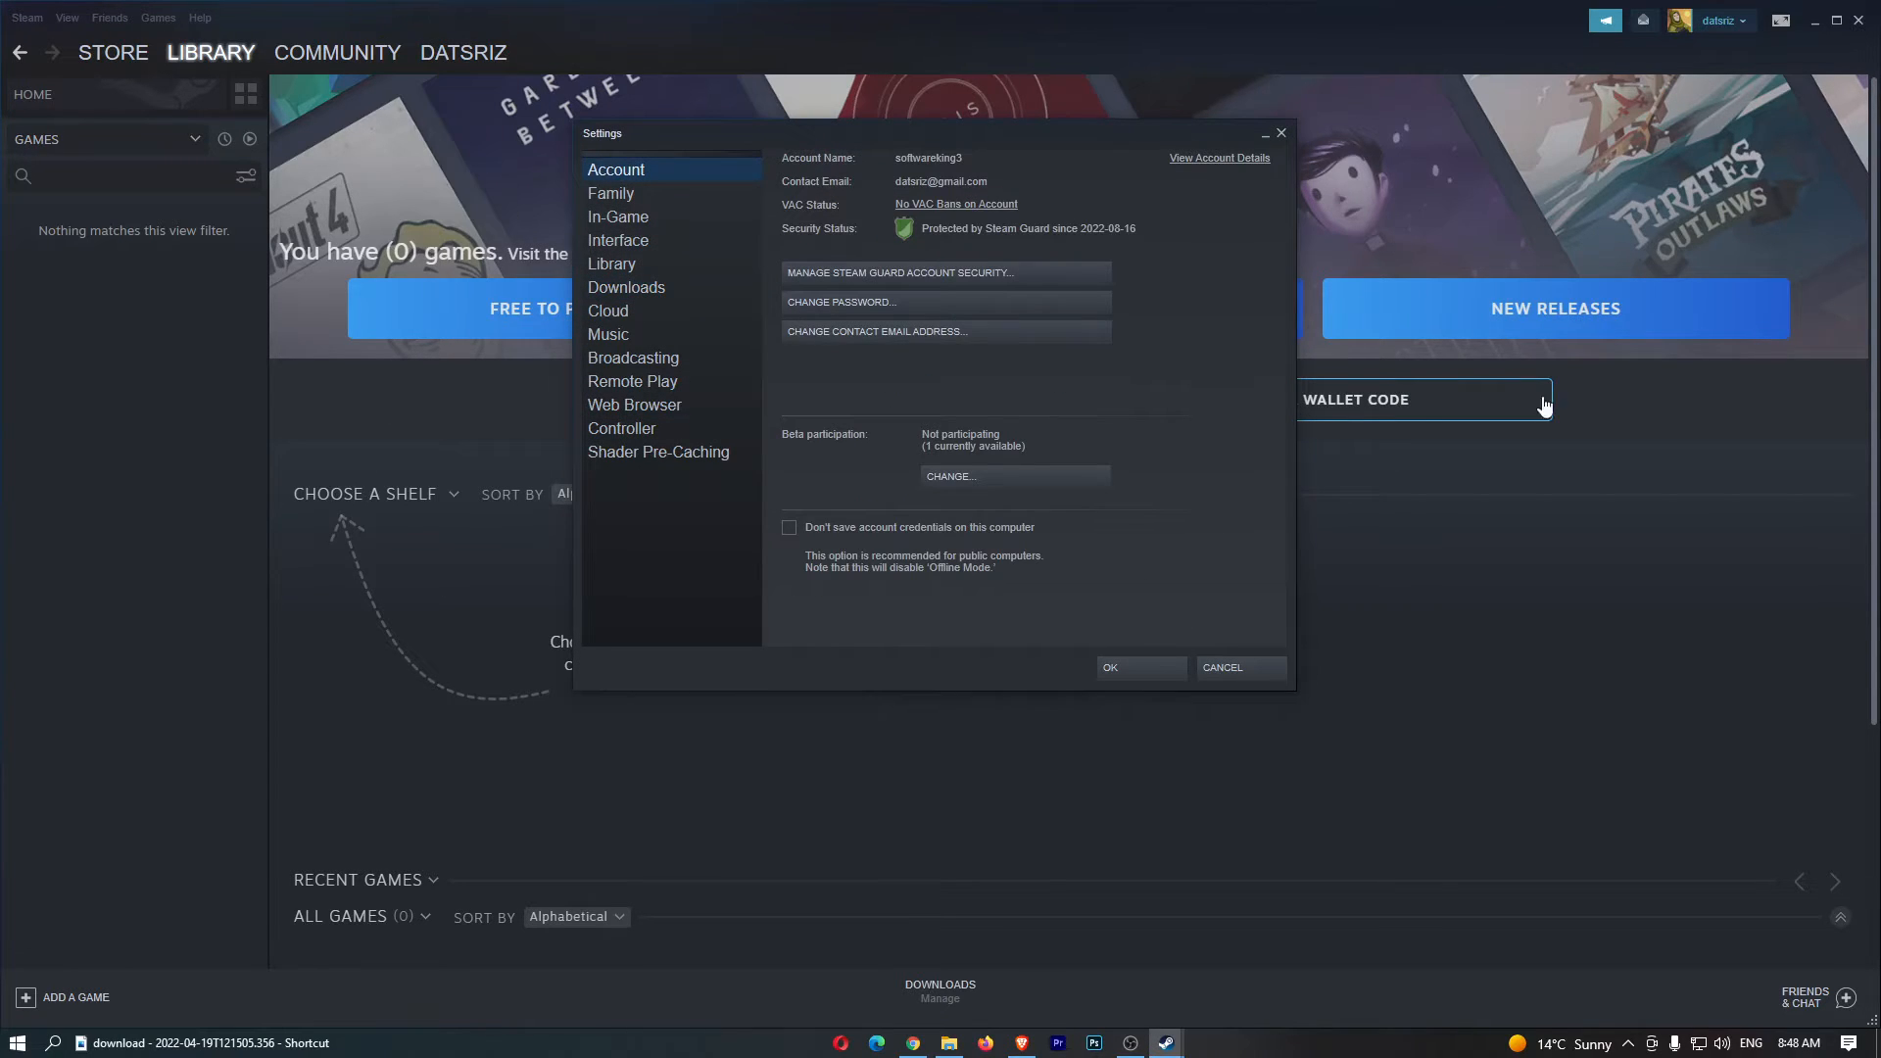
mouse_move(708, 276)
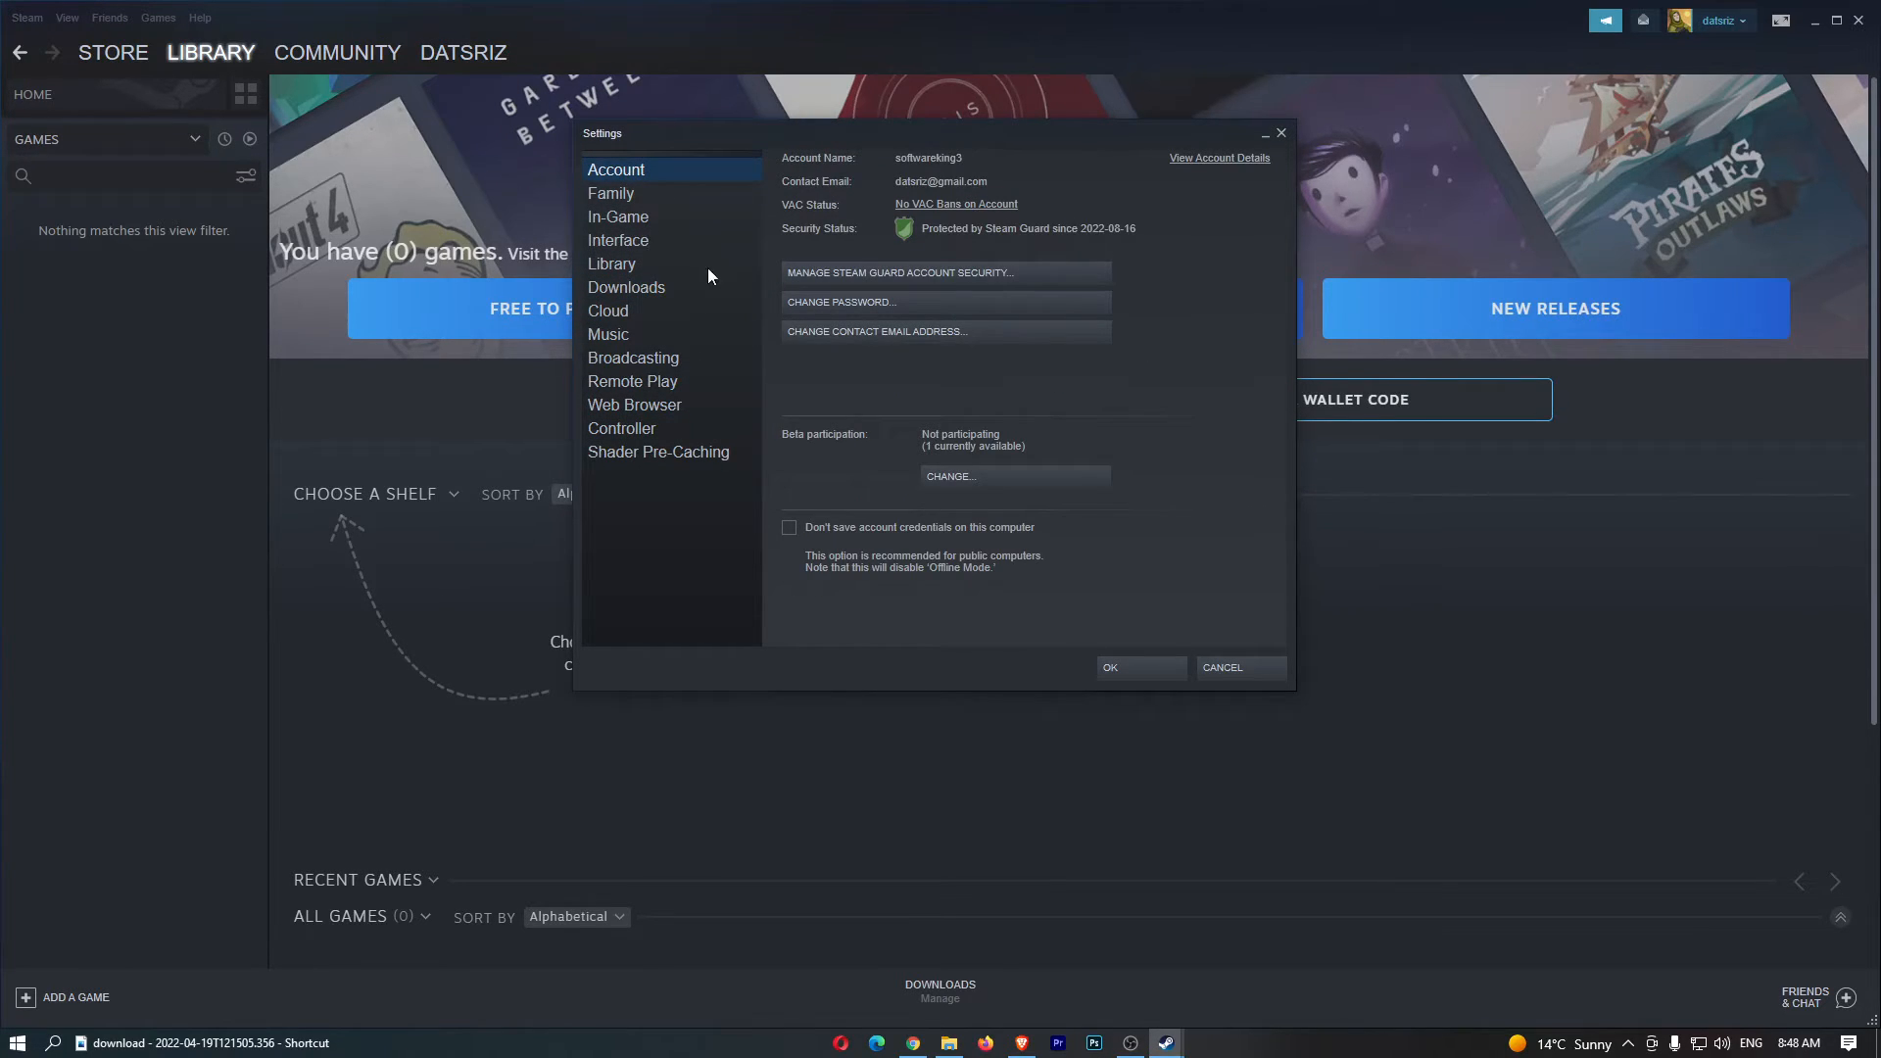
On the Downloads page, uncheck 'Throttle downloads while streaming'
click(625, 286)
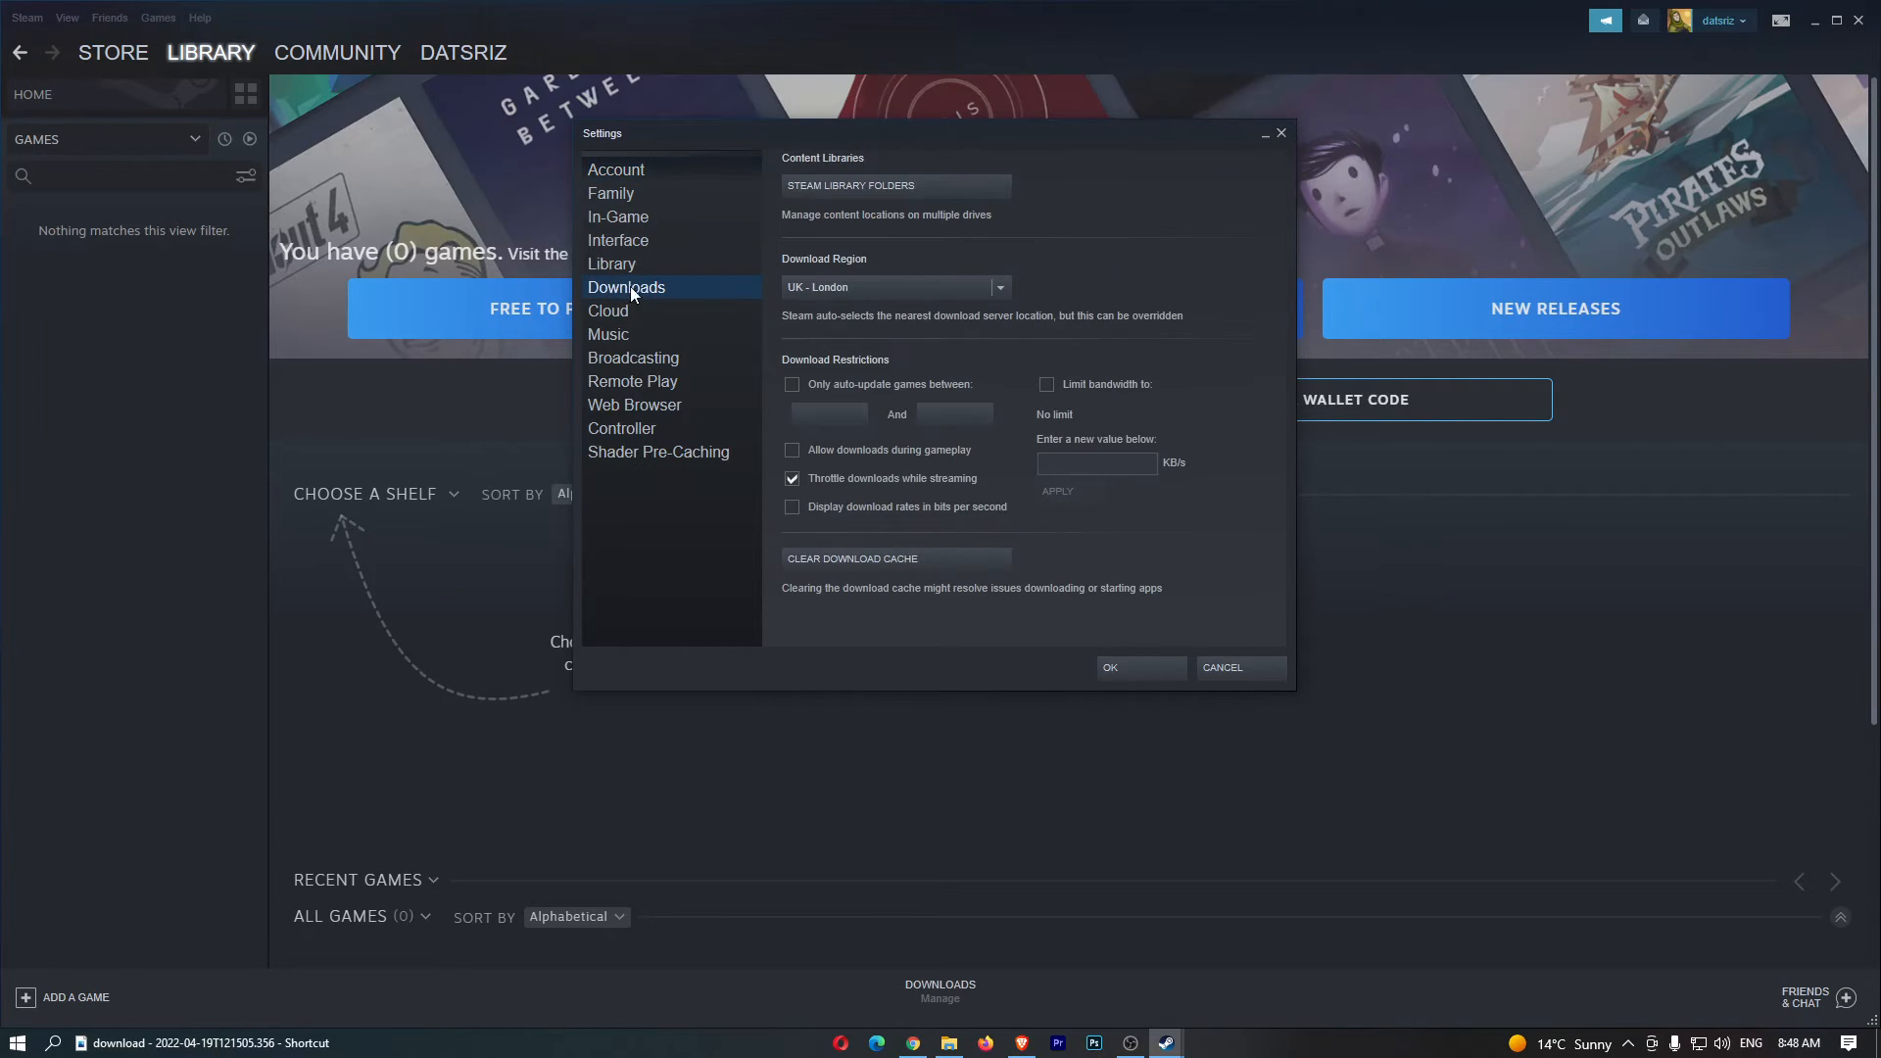
mouse_move(811, 478)
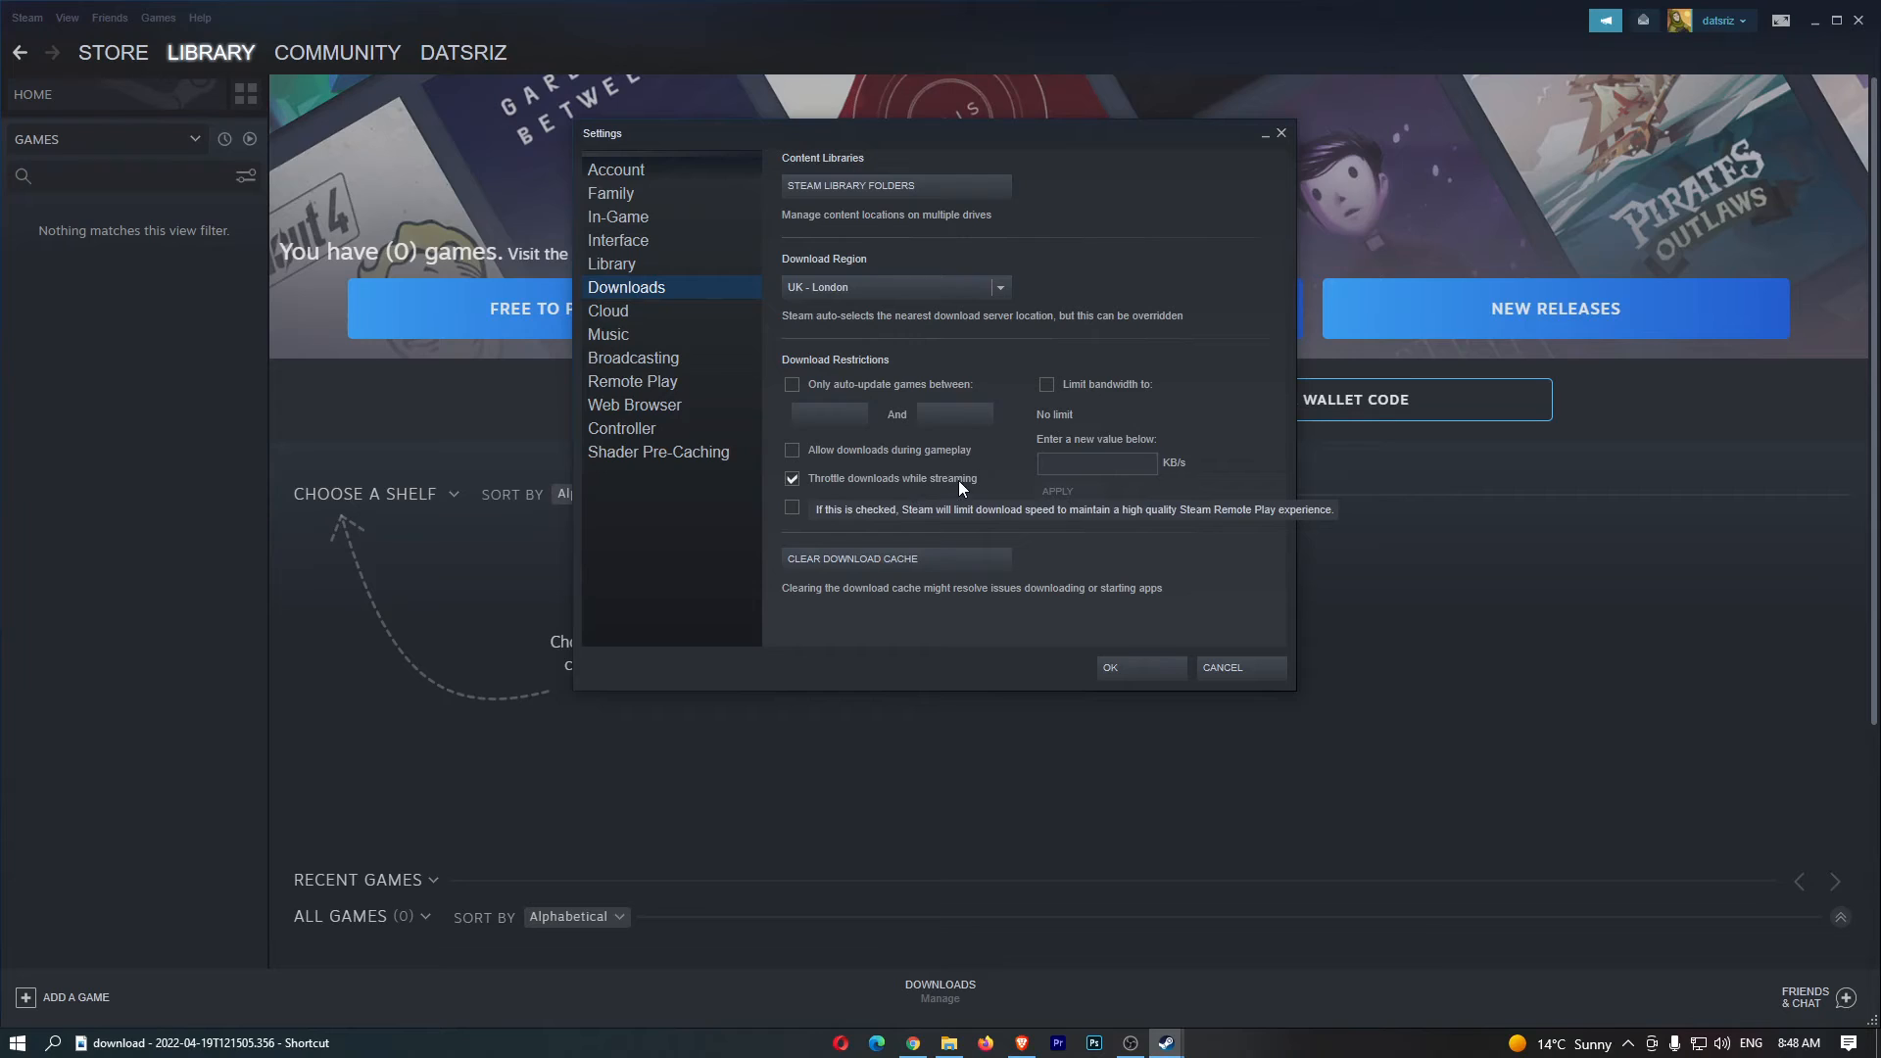
click(792, 478)
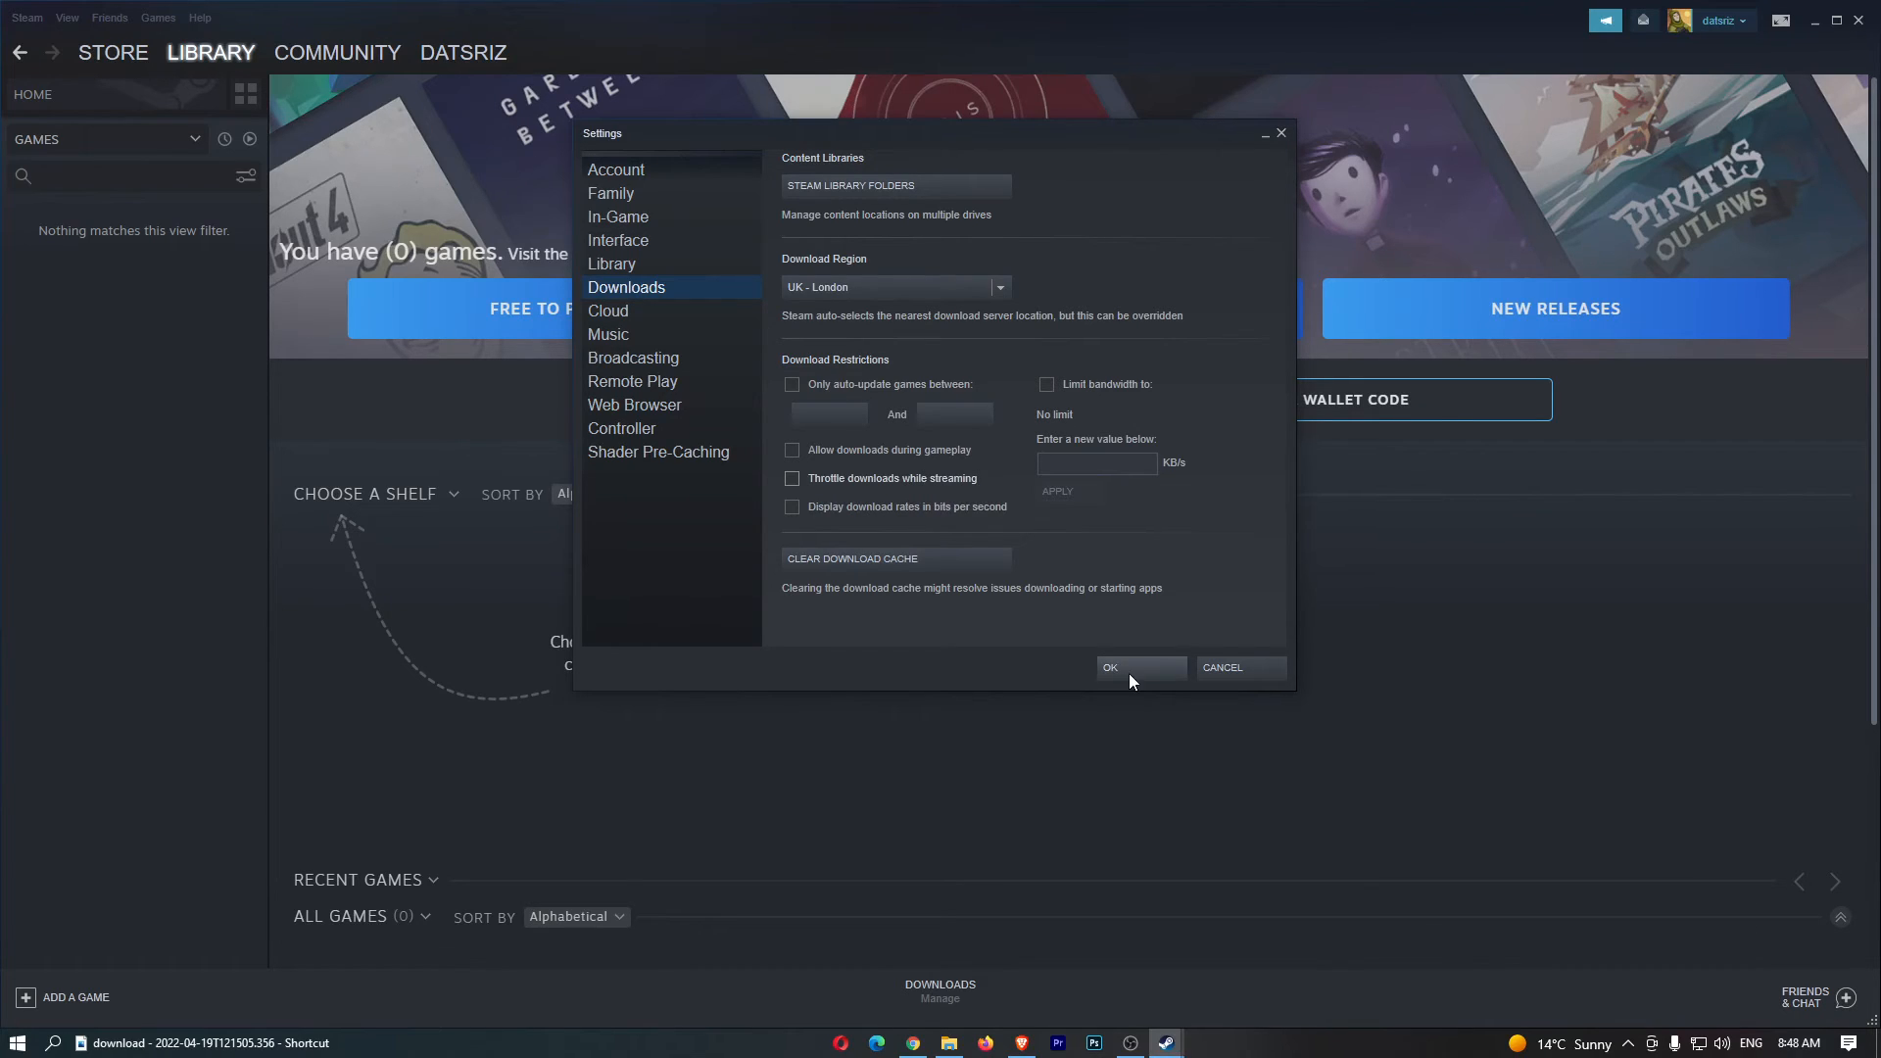
mouse_move(1135, 684)
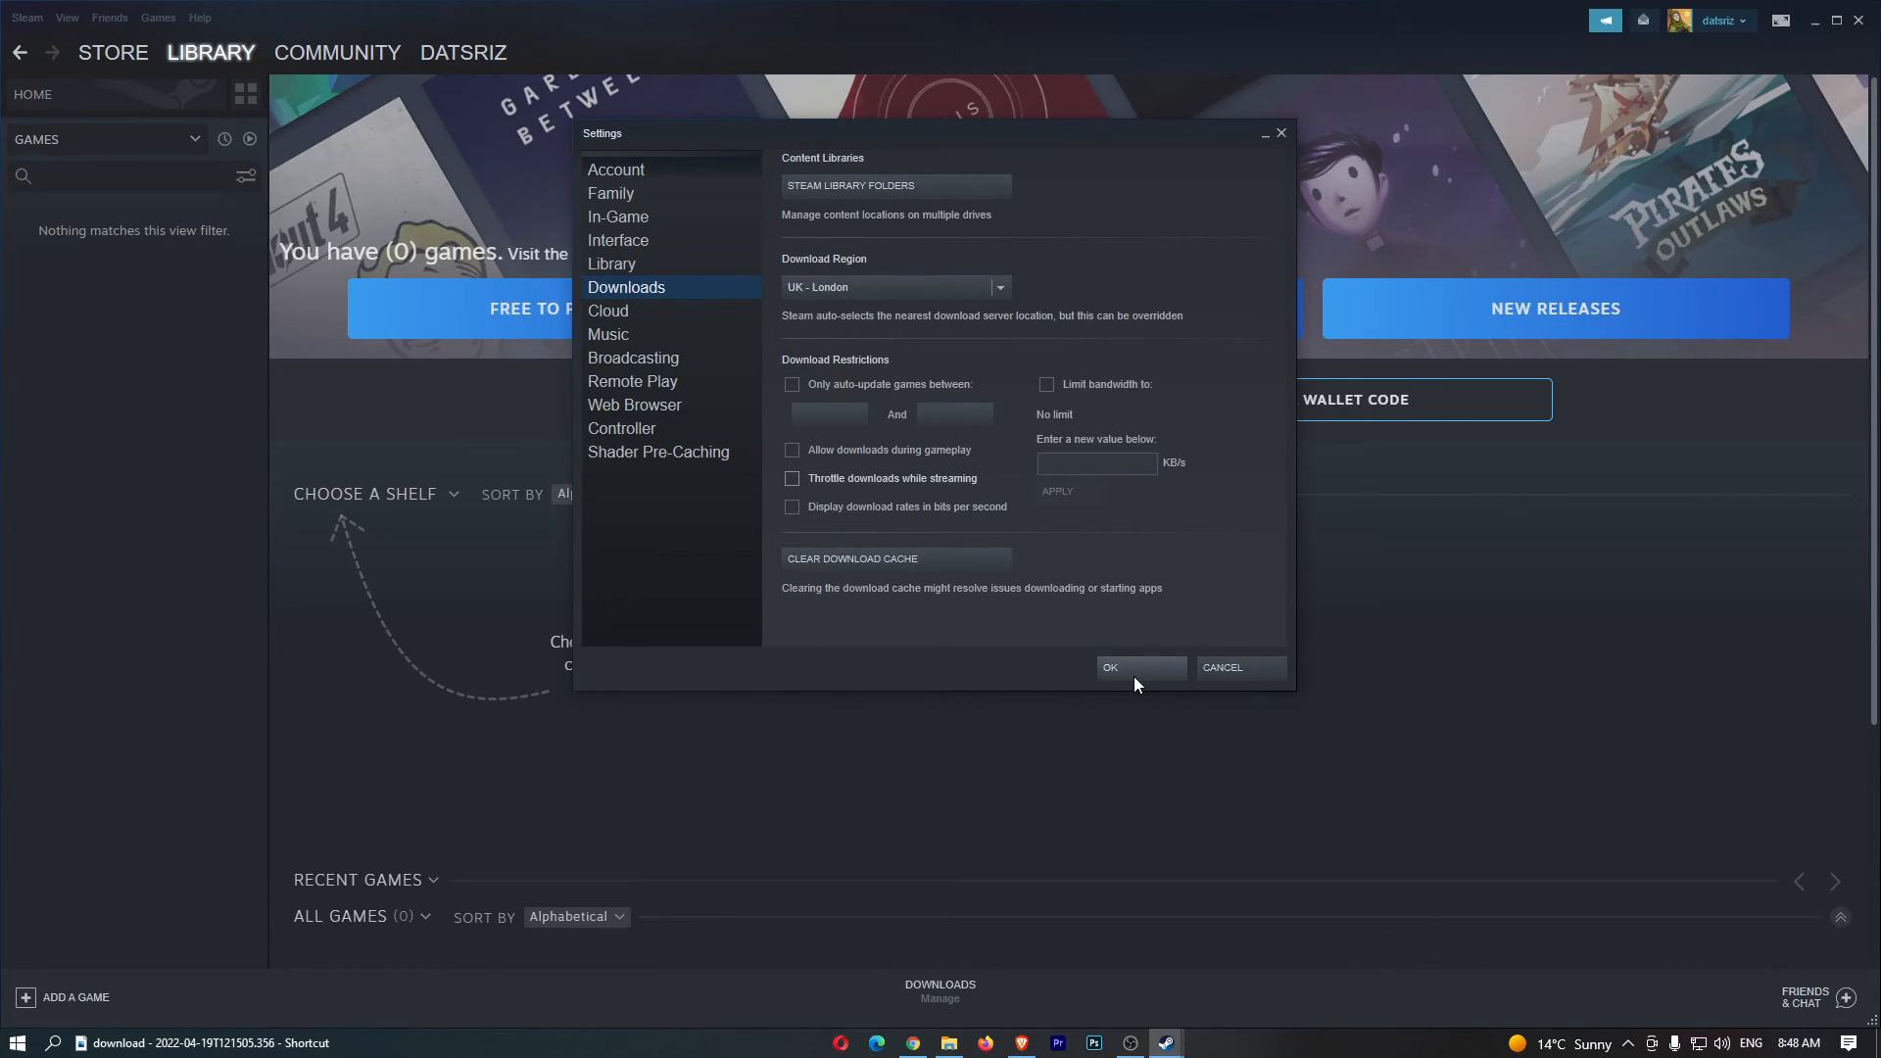
mouse_move(1138, 654)
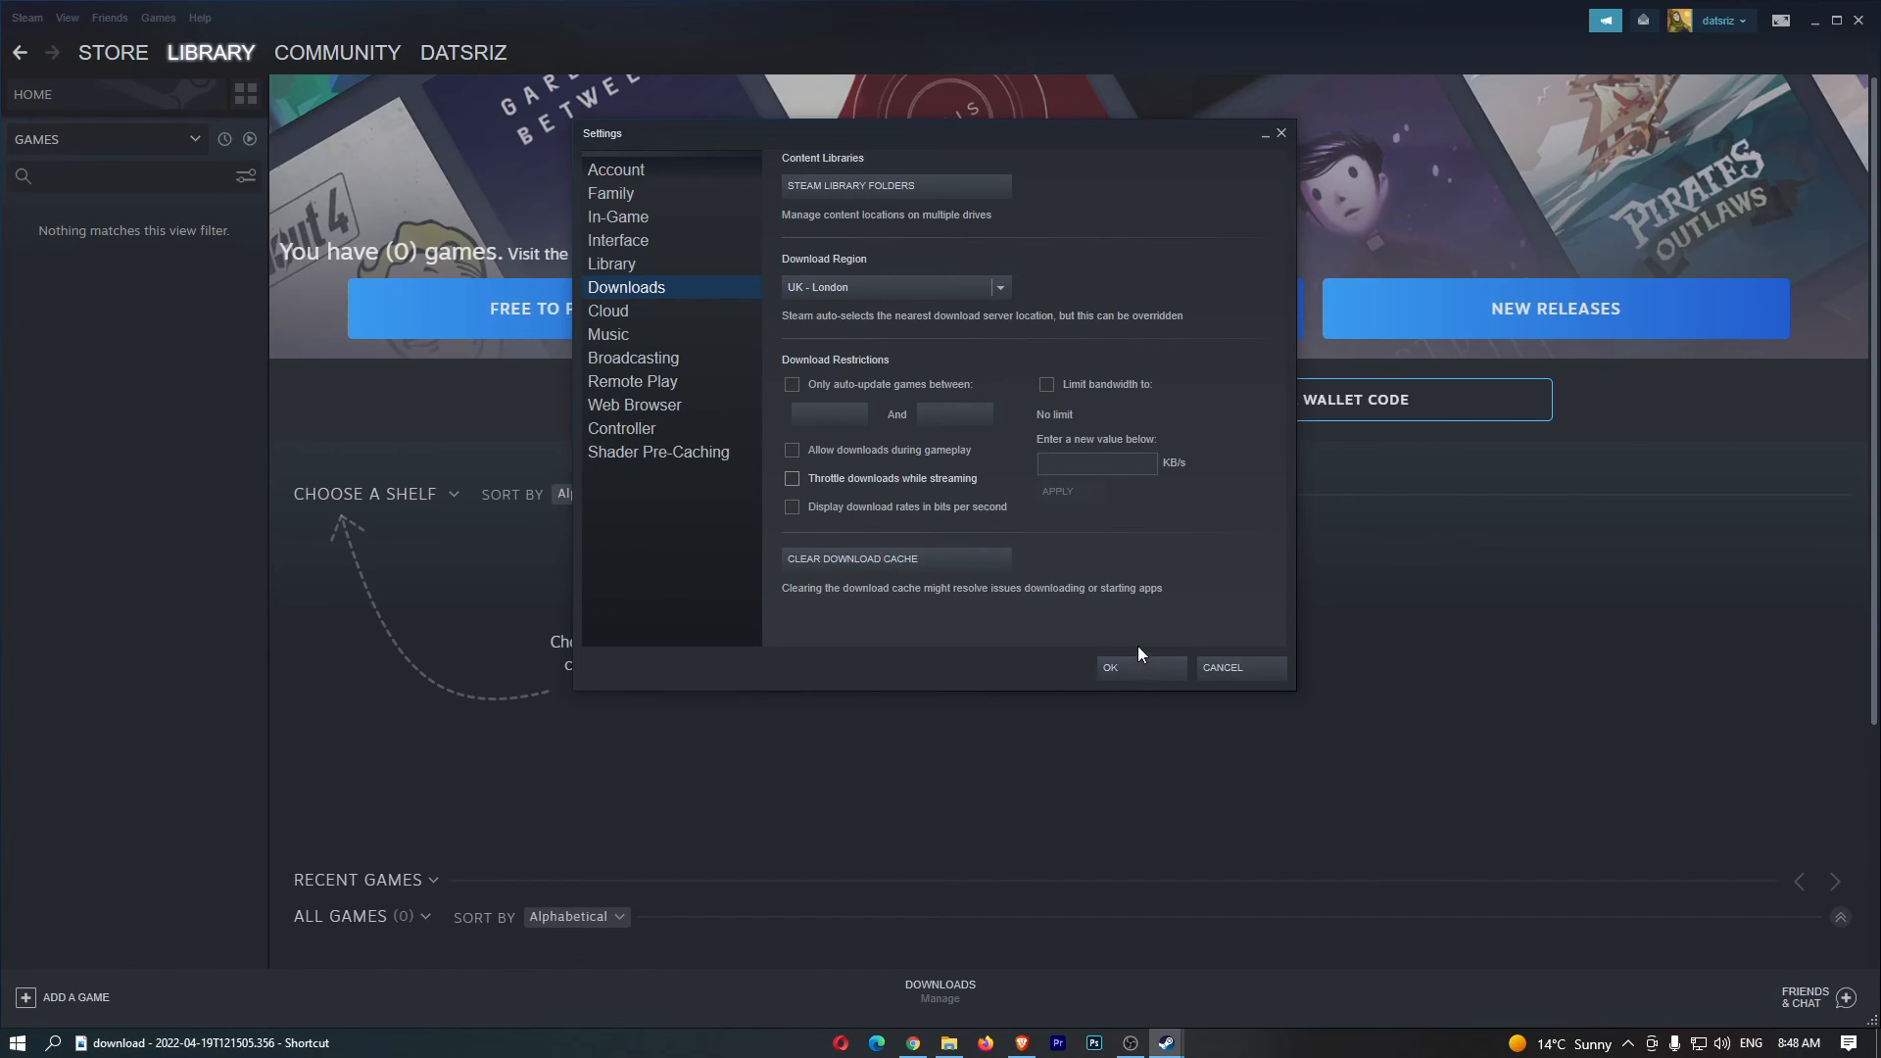